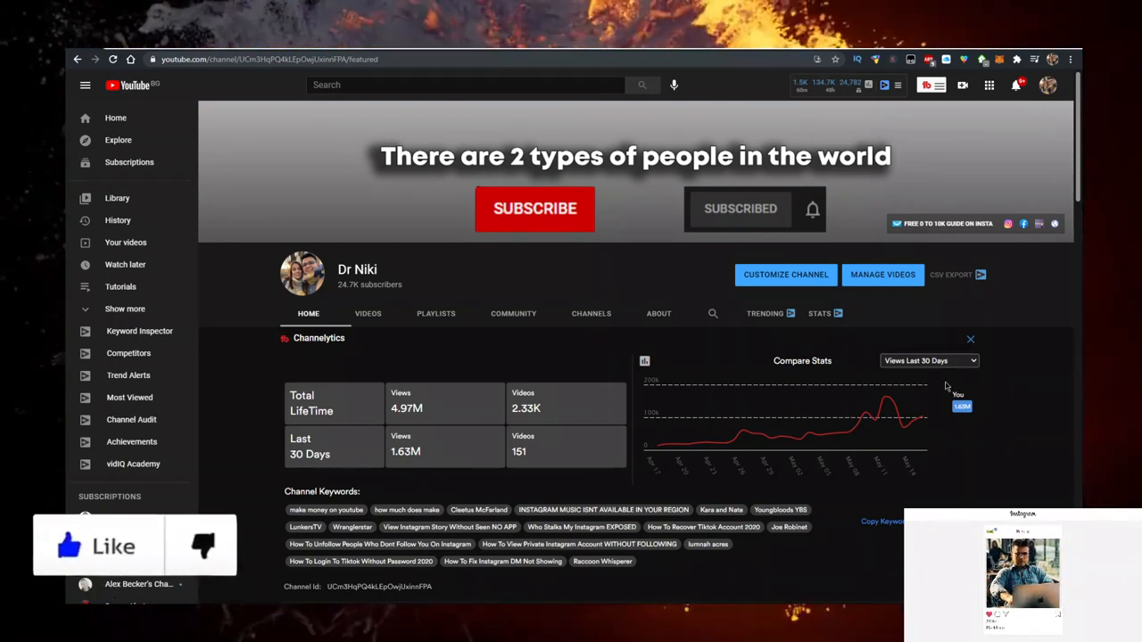
Switch to the Chrome tab showing the MetaMask wallet site (metamask.io).
{"action": "left_click", "coordinate": [928, 361]}
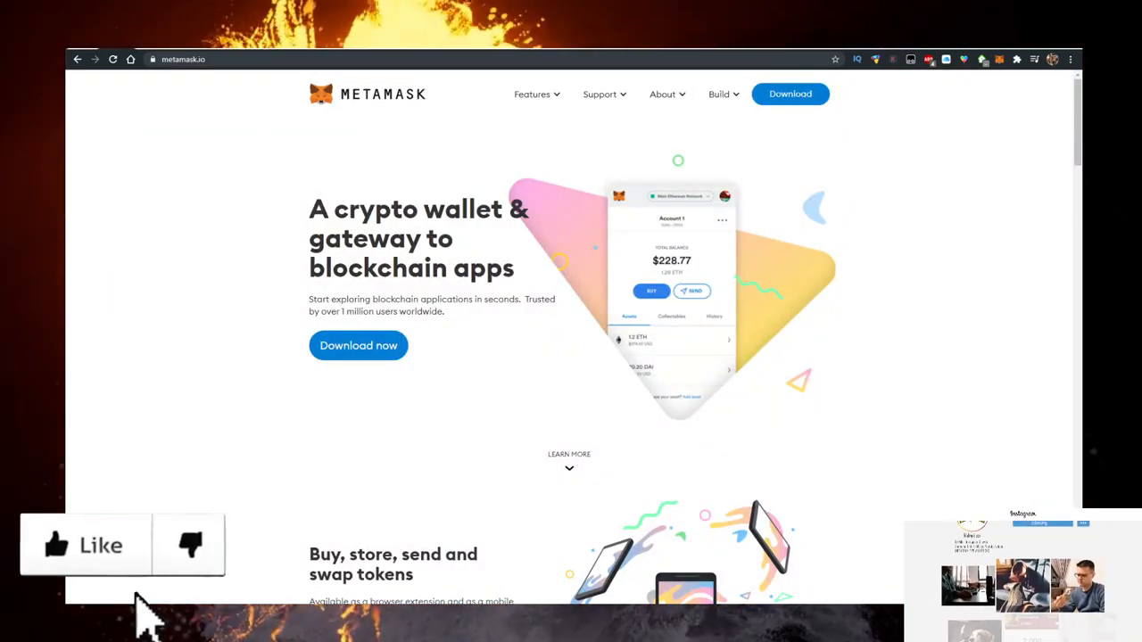
Run a Google search for "lowest fees to buy bitcoin".
{"action": "left_click", "coordinate": [57, 546]}
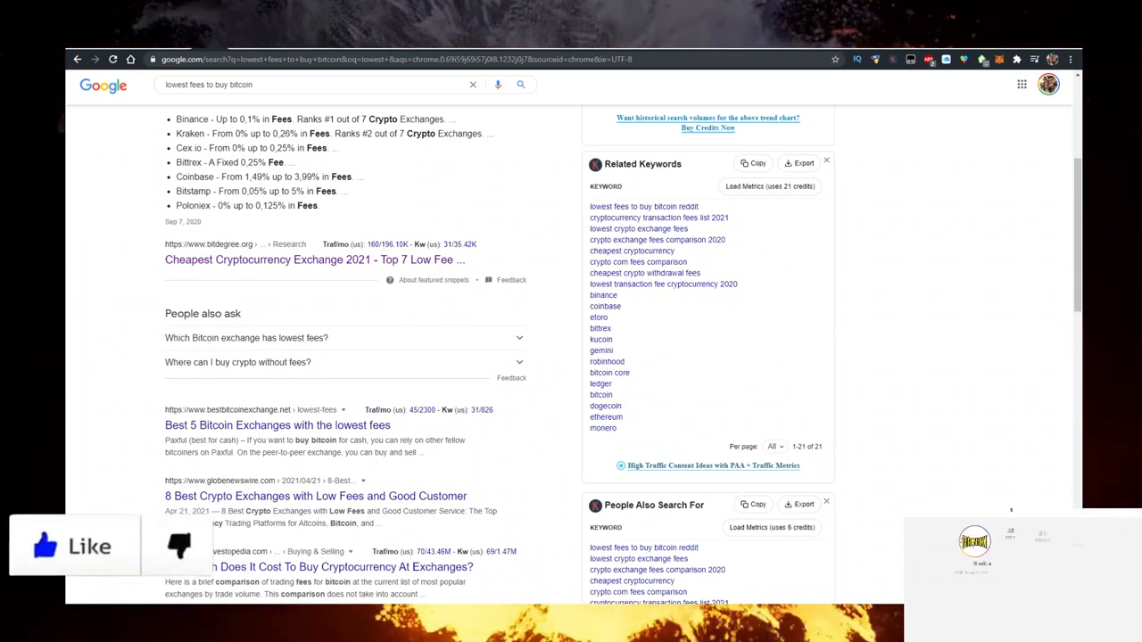
Go to ibexcoin.net and follow its BUY link to exchange.pancakeswap.finance.
{"action": "left_click_drag", "start_coordinate": [214, 133], "coordinate": [357, 176]}
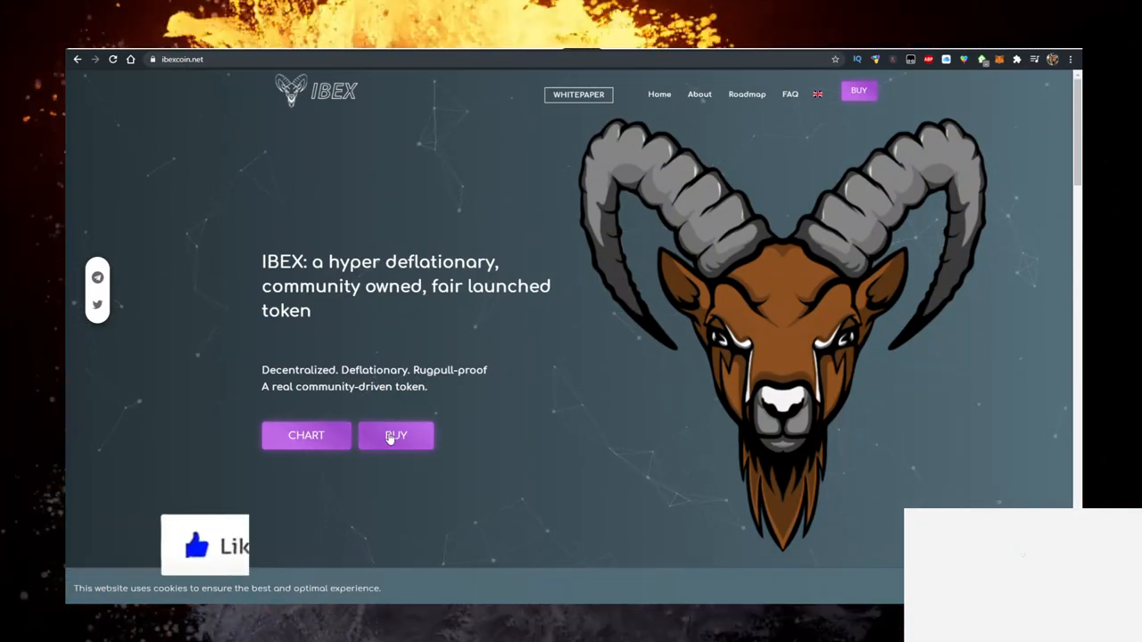
{"action": "left_click", "coordinate": [396, 435]}
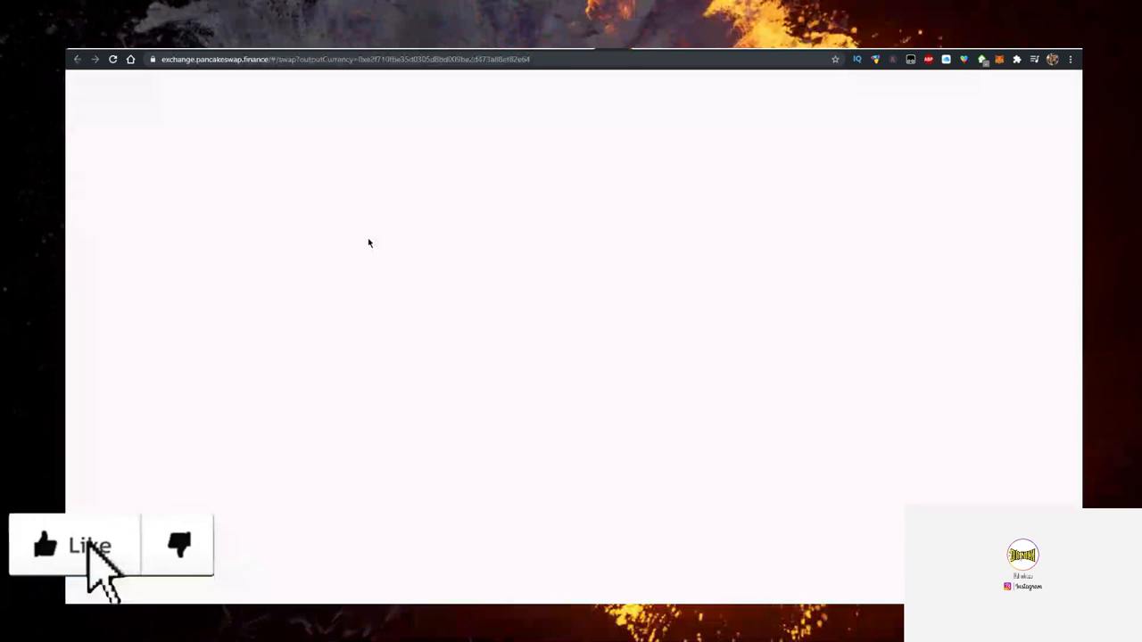